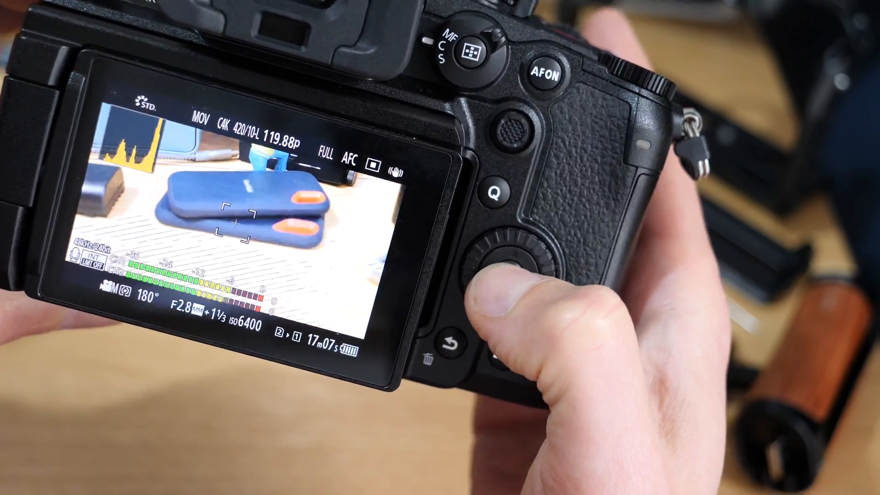
left_click(515, 241)
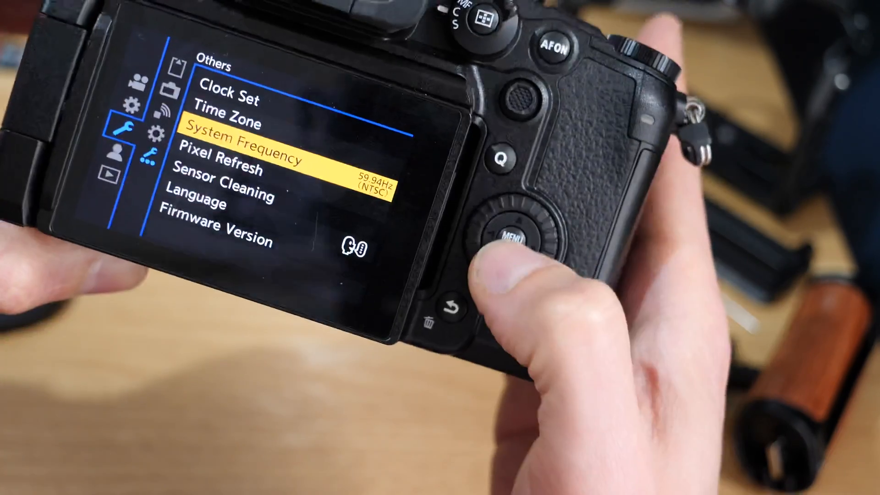